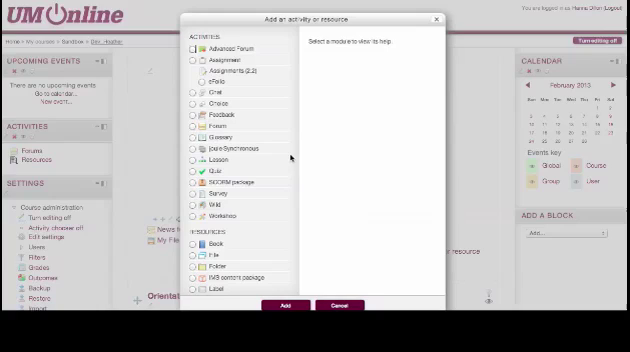
- Choose Advanced Forum as the activity to add to the Dev_Heather course
left_click(222, 47)
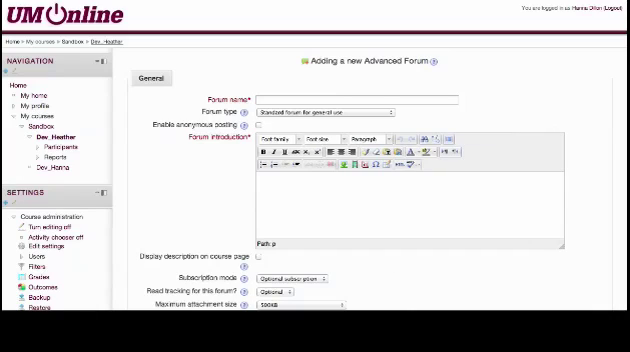
- Scroll the forum form down past Grade and Ratings to the Restrict access section
scroll("down", 3)
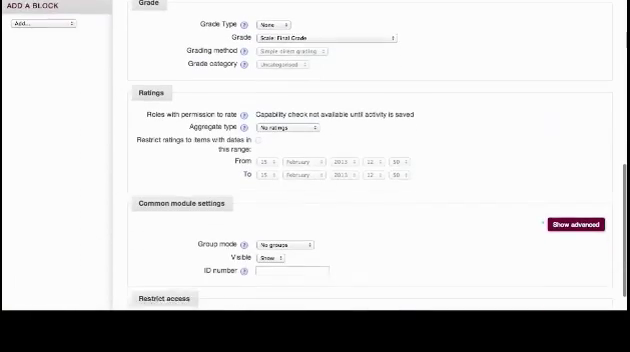
scroll("down", 3)
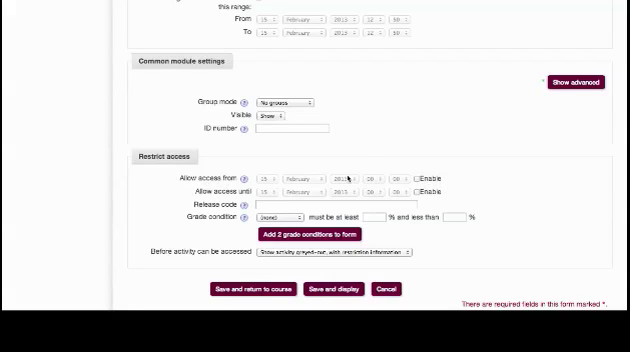
mouse_move(475, 191)
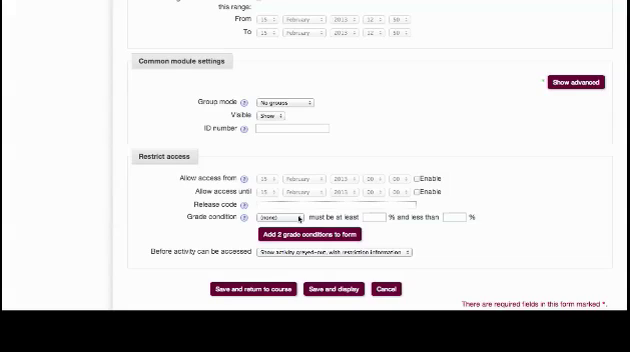
- Set the grade condition to Course total with a minimum of 70%
left_click(280, 215)
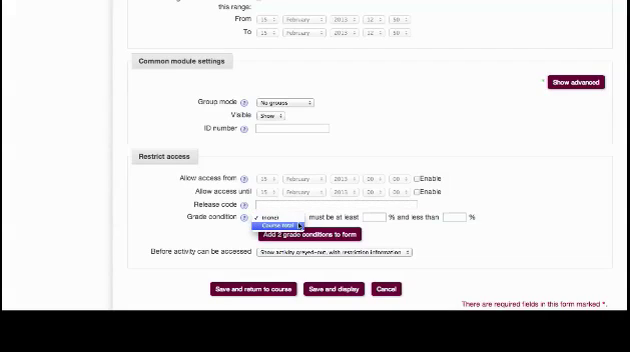
left_click(278, 215)
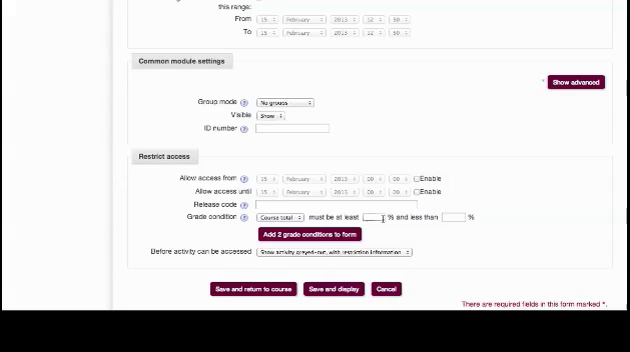
type("70")
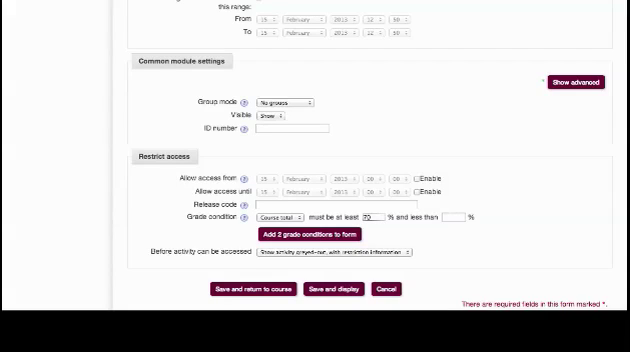